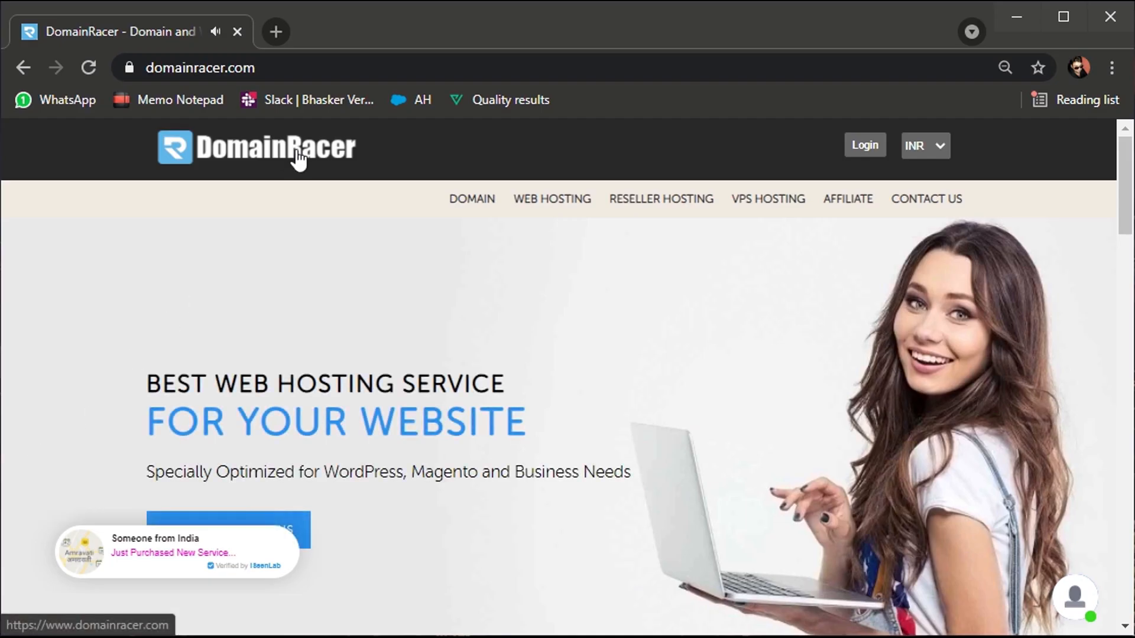
Open DomainRacer's Web Hosting page and scroll to the ₹59 per month plans.
{"action": "left_click", "coordinate": [551, 199]}
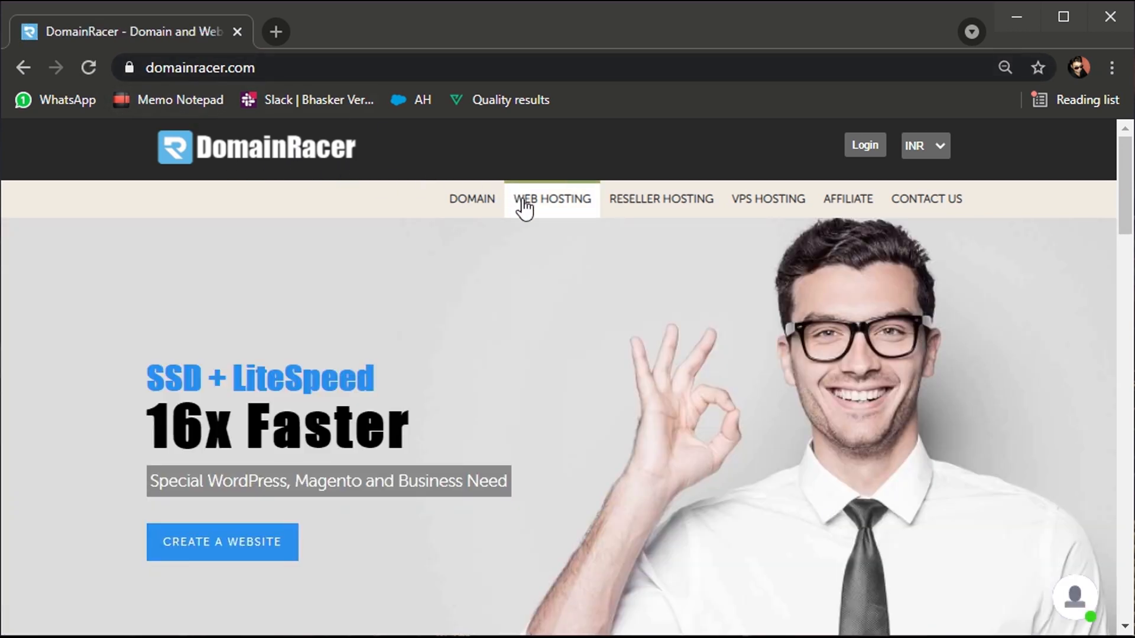
{"action": "left_click", "coordinate": [552, 198]}
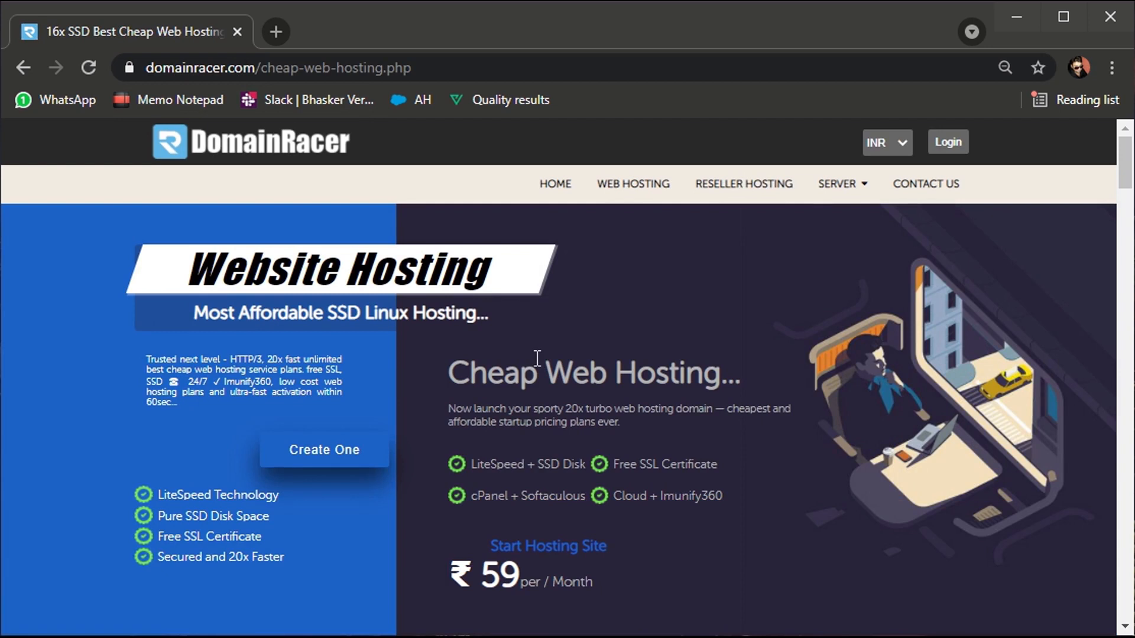
{"action": "scroll", "scroll_direction": "down", "scroll_amount": 3}
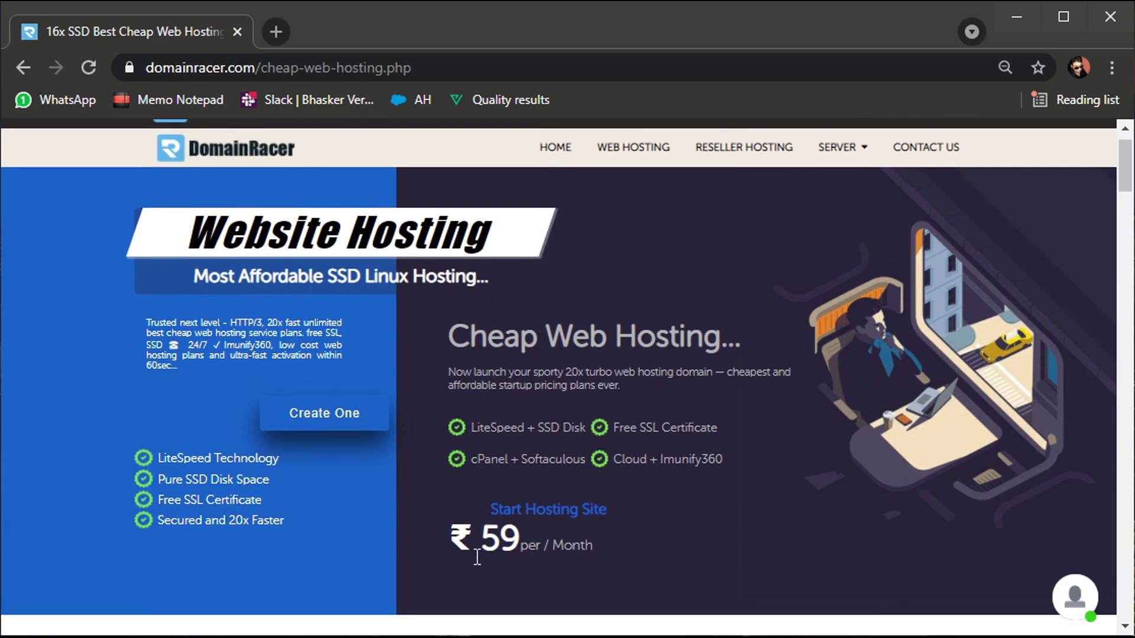
{"action": "mouse_move", "coordinate": [491, 445]}
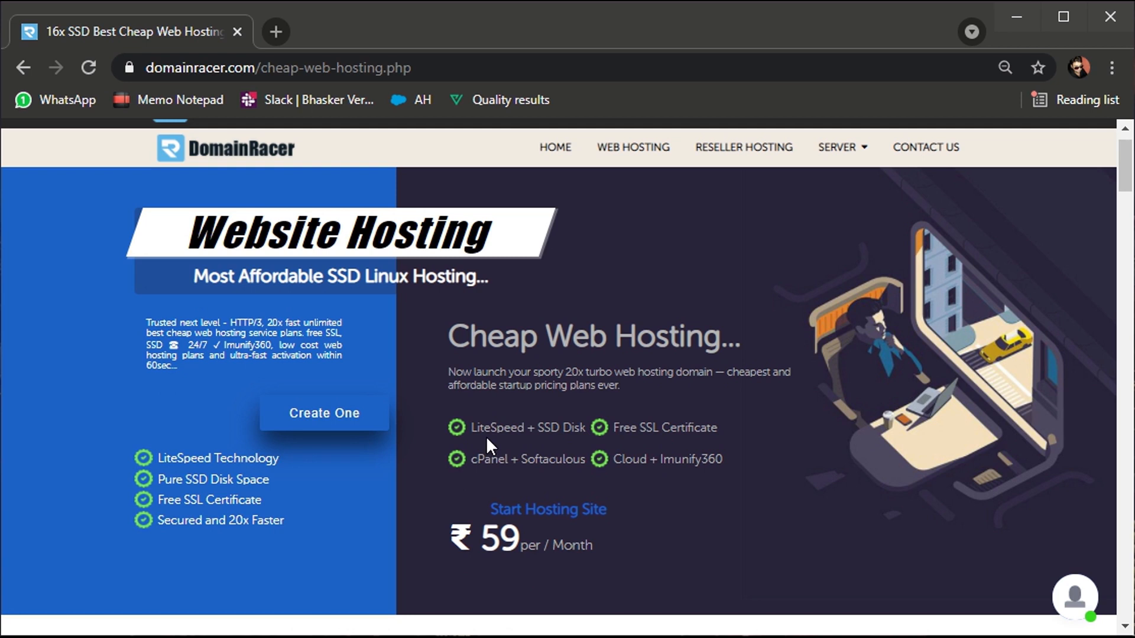
{"action": "mouse_move", "coordinate": [633, 448]}
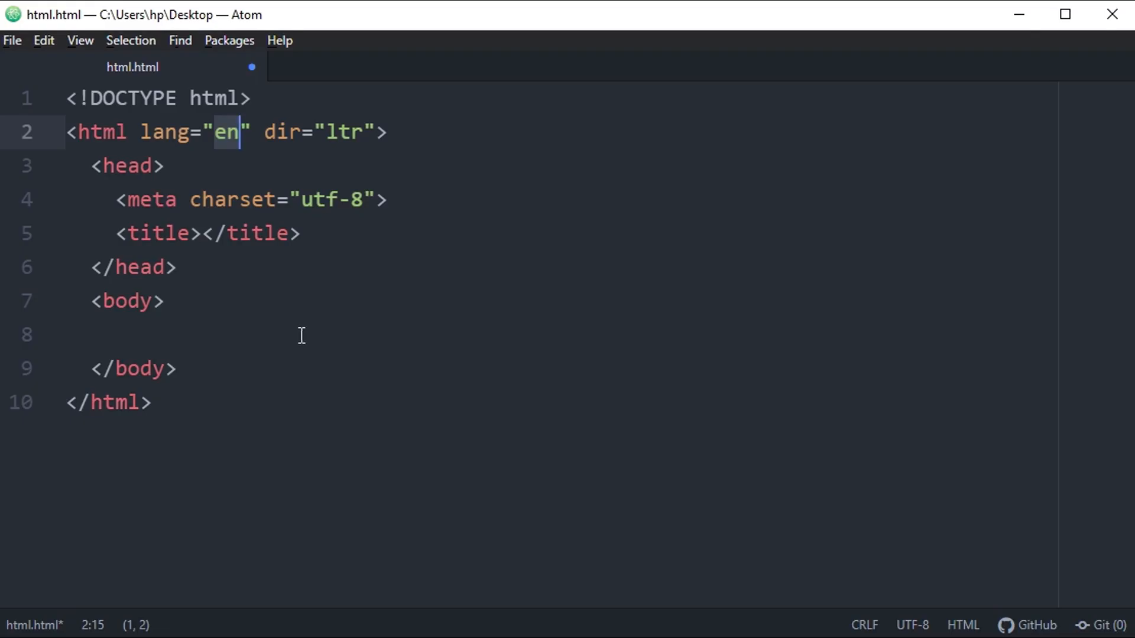
Start an ordered list with an empty list item in the body of html.html.
{"action": "left_click", "coordinate": [296, 333]}
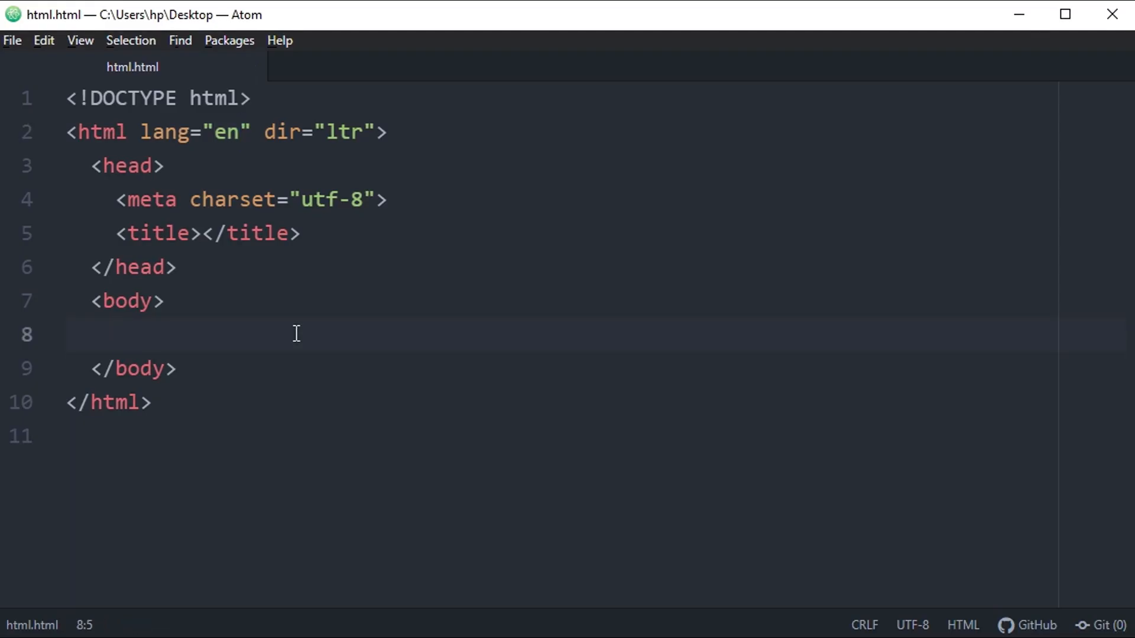
{"action": "left_click", "coordinate": [116, 334]}
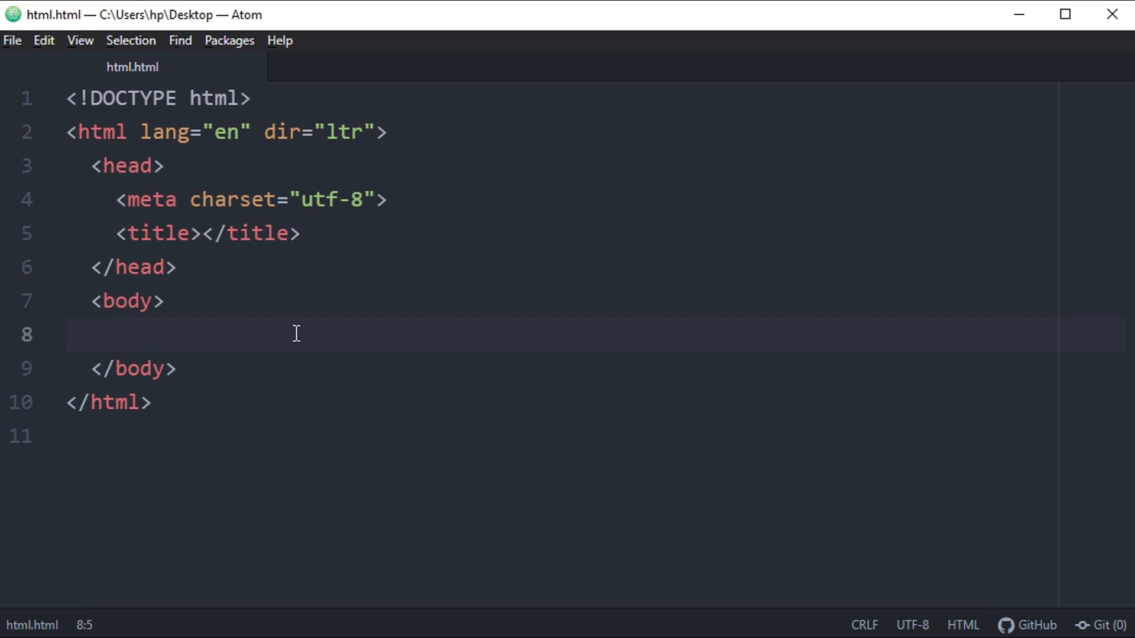
{"action": "type", "text": "u"}
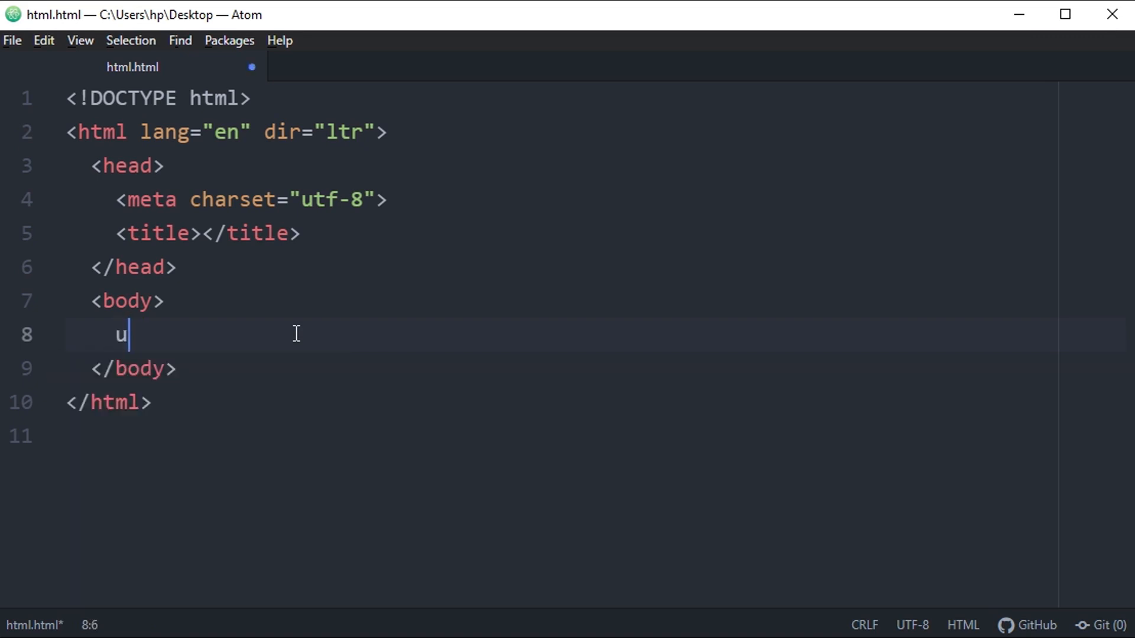
{"action": "type", "text": "u"}
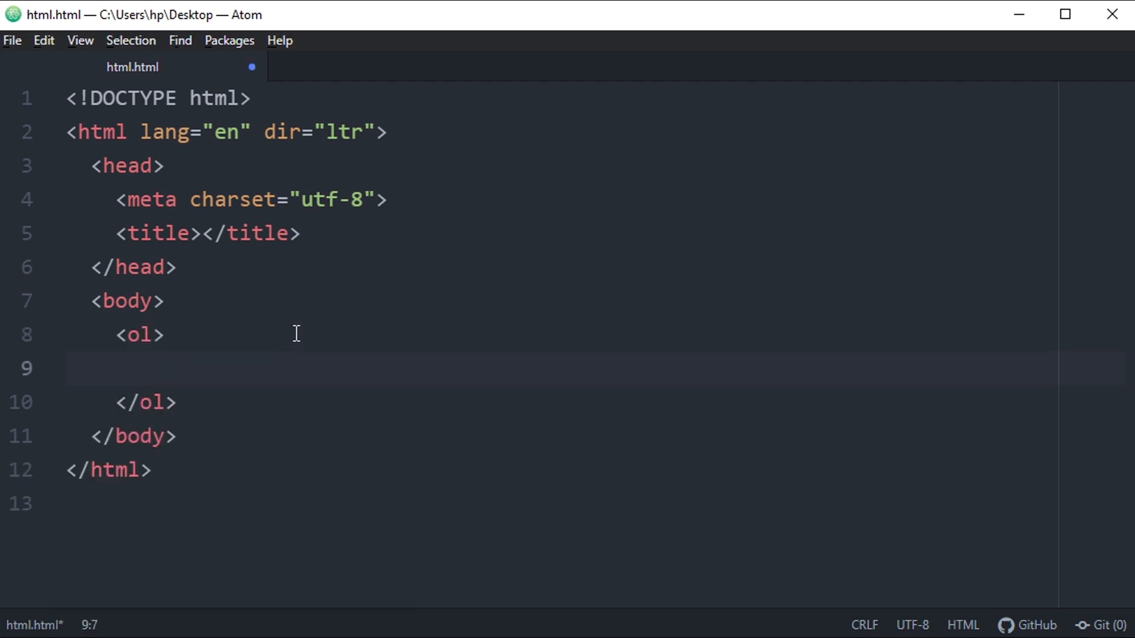
{"action": "key", "text": "ctrl+s"}
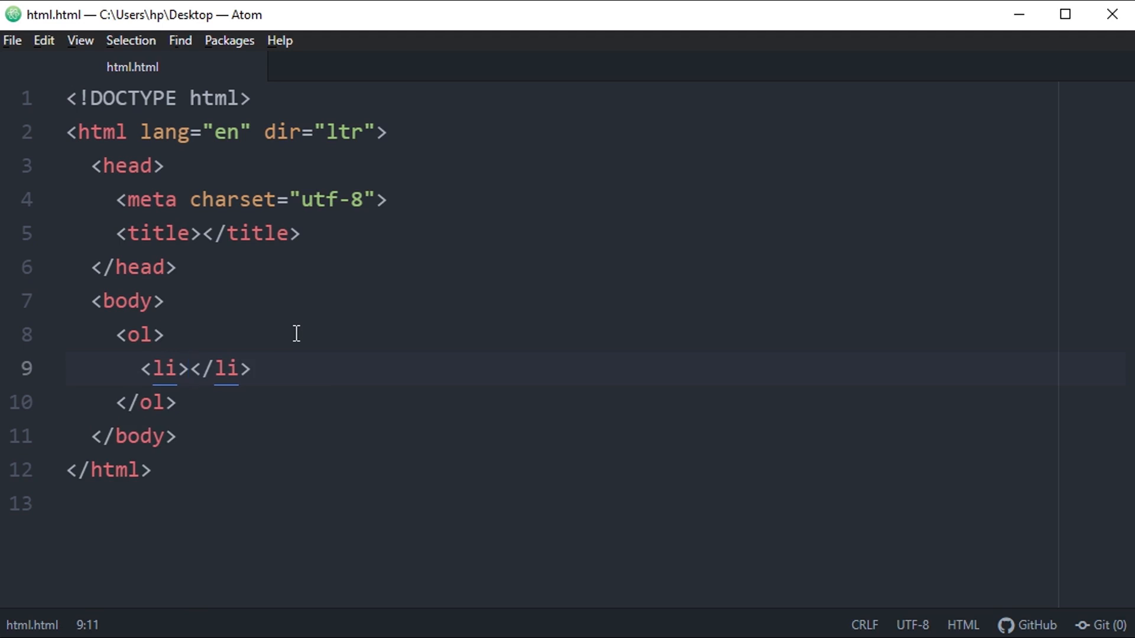
Fill the list with items LG, Apple, Nokia and Samsung.
{"action": "left_click", "coordinate": [190, 368]}
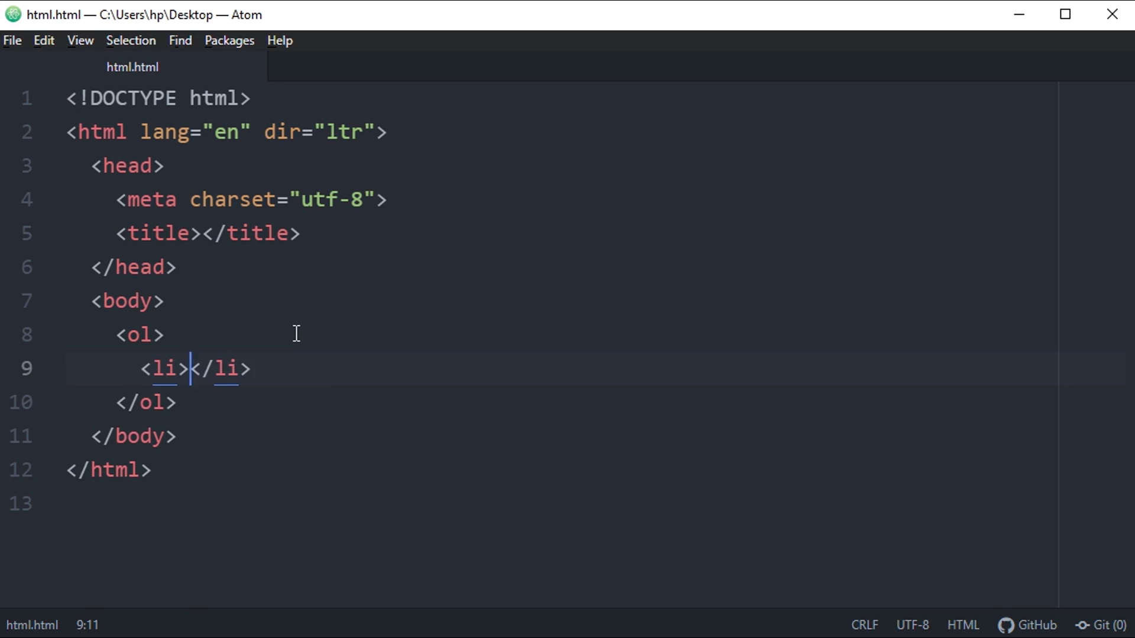
{"action": "type", "text": "LG"}
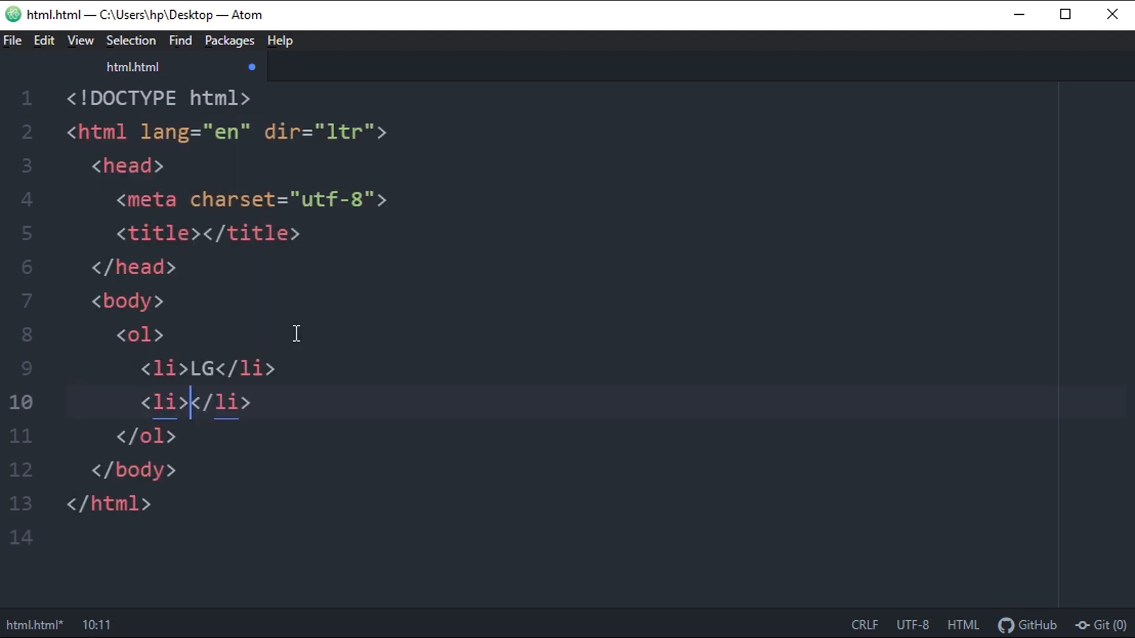
{"action": "type", "text": "Apple"}
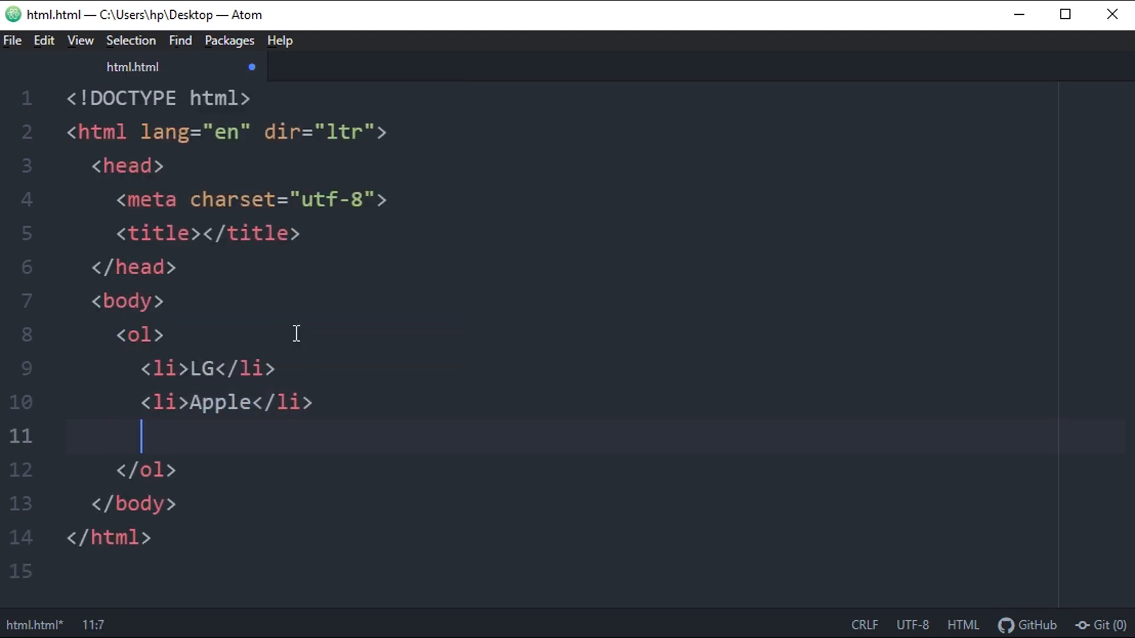
{"action": "type", "text": "<li>Noli</li>"}
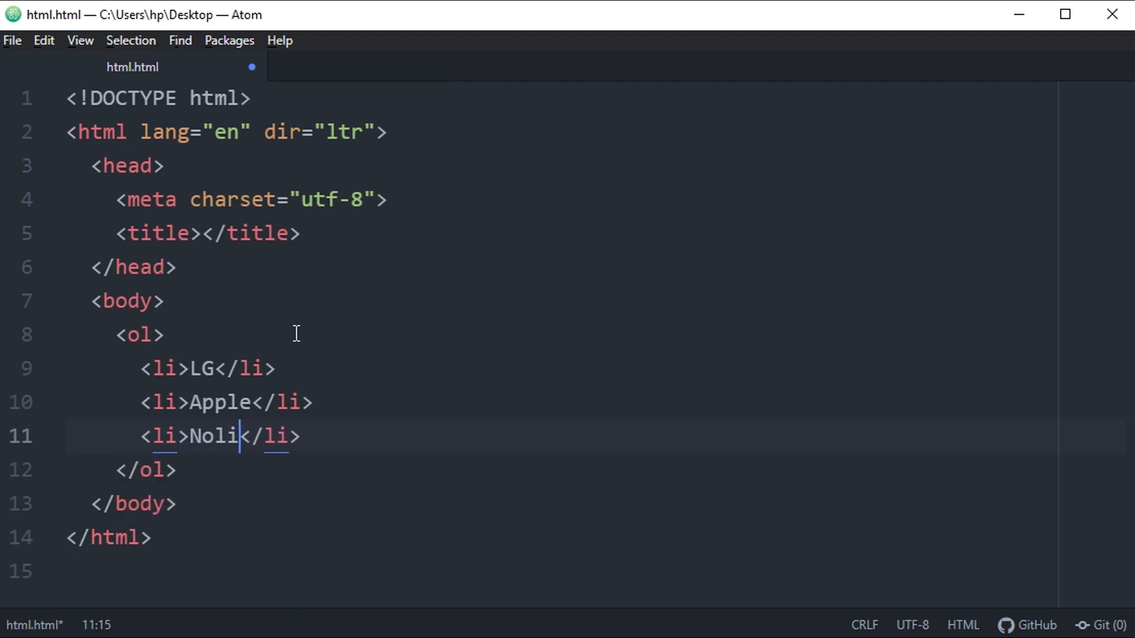
{"action": "type", "text": "a"}
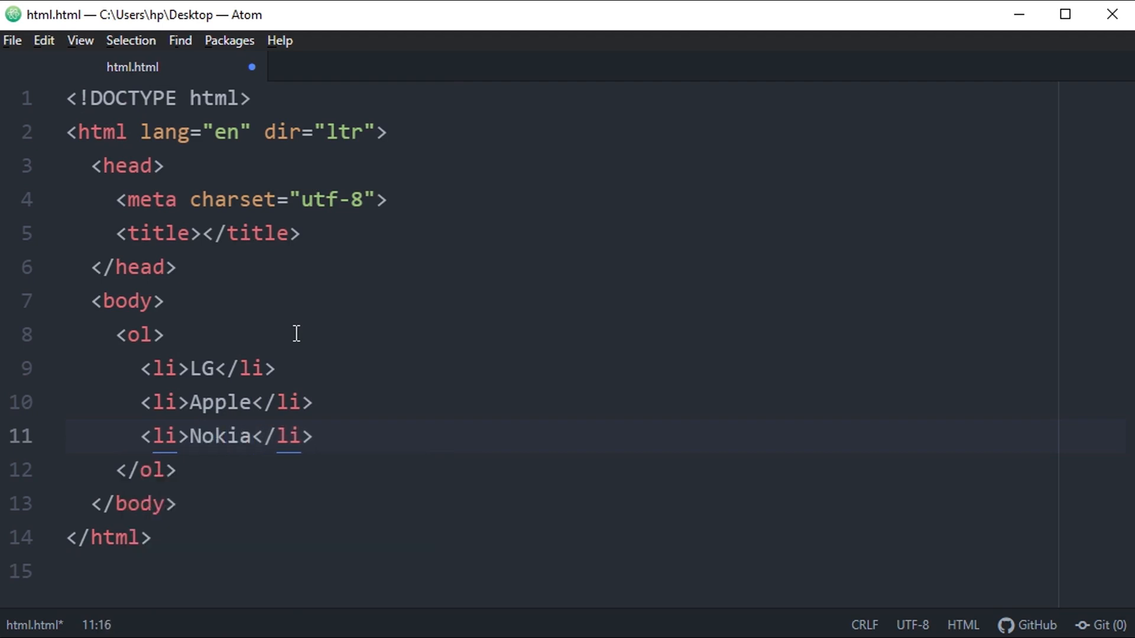
{"action": "left_click", "coordinate": [318, 435]}
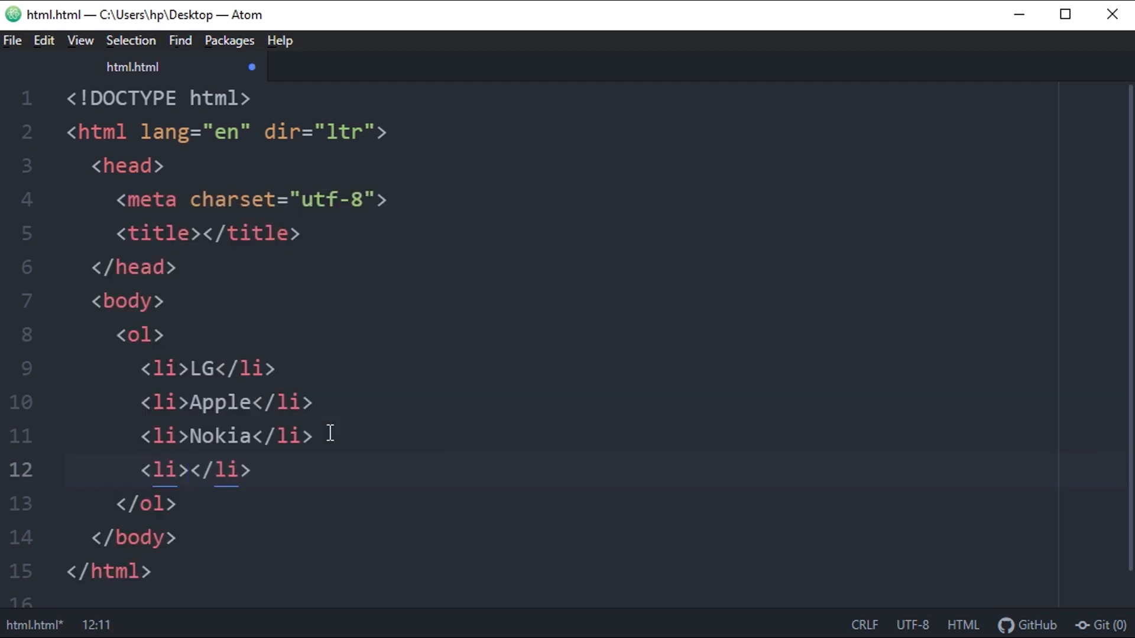
{"action": "type", "text": "Samsung"}
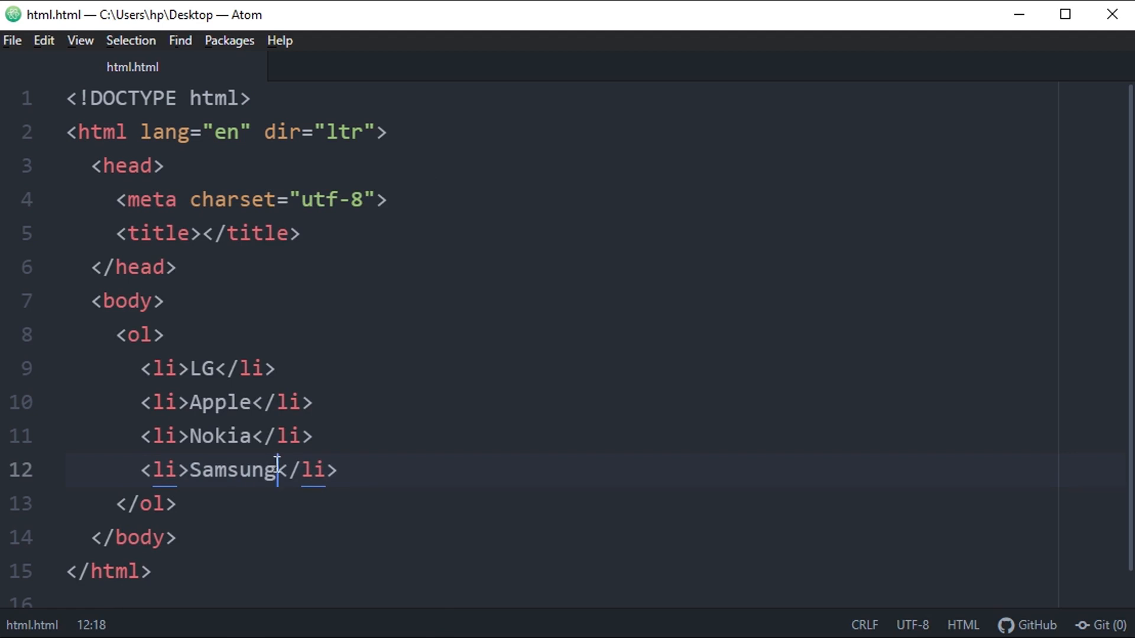
{"action": "mouse_move", "coordinate": [235, 464]}
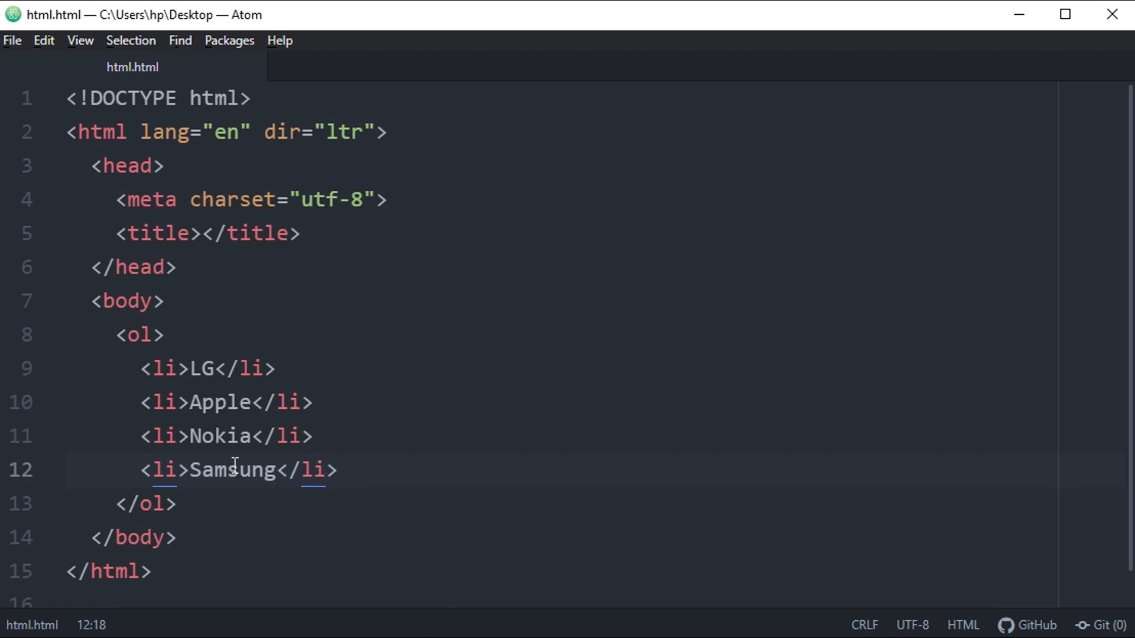
{"action": "left_click", "coordinate": [313, 436]}
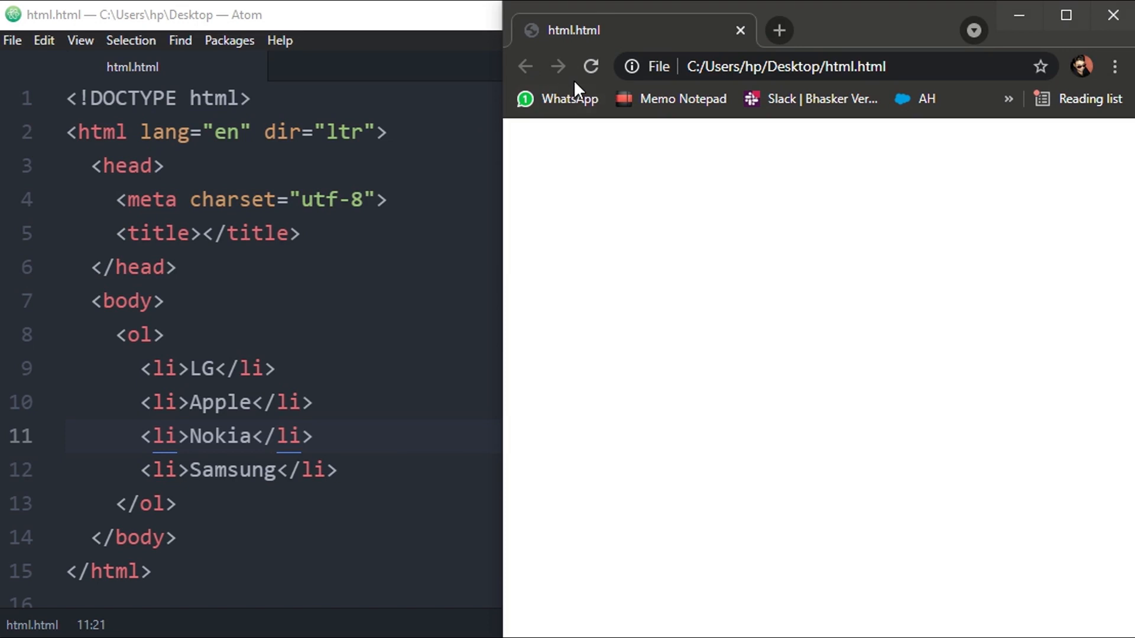
{"action": "left_click", "coordinate": [591, 67]}
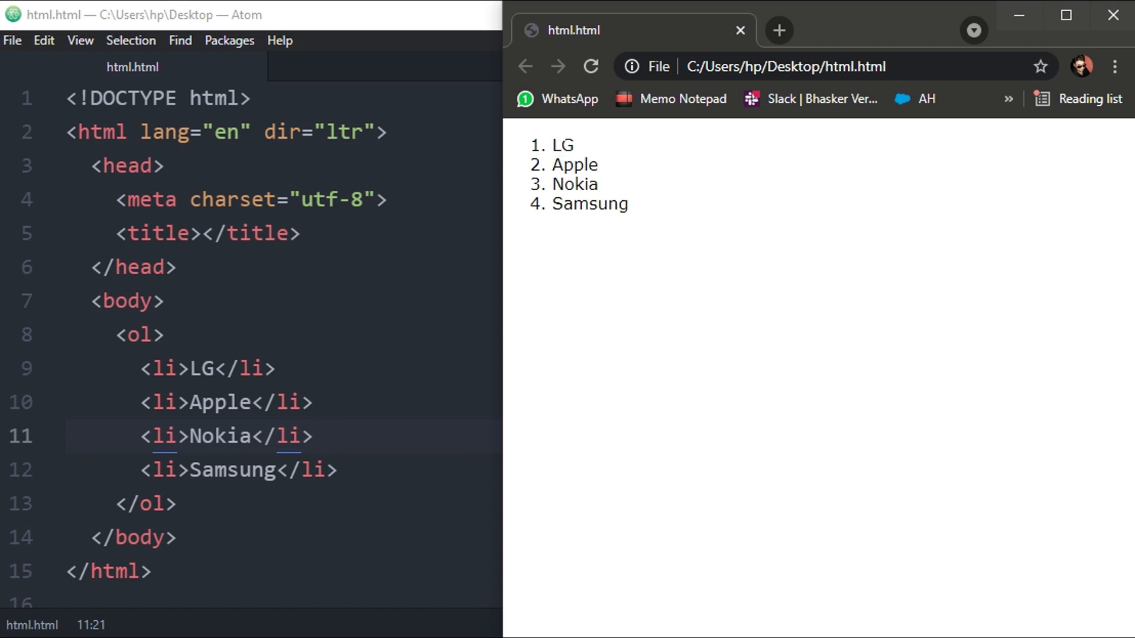
{"action": "mouse_move", "coordinate": [309, 244]}
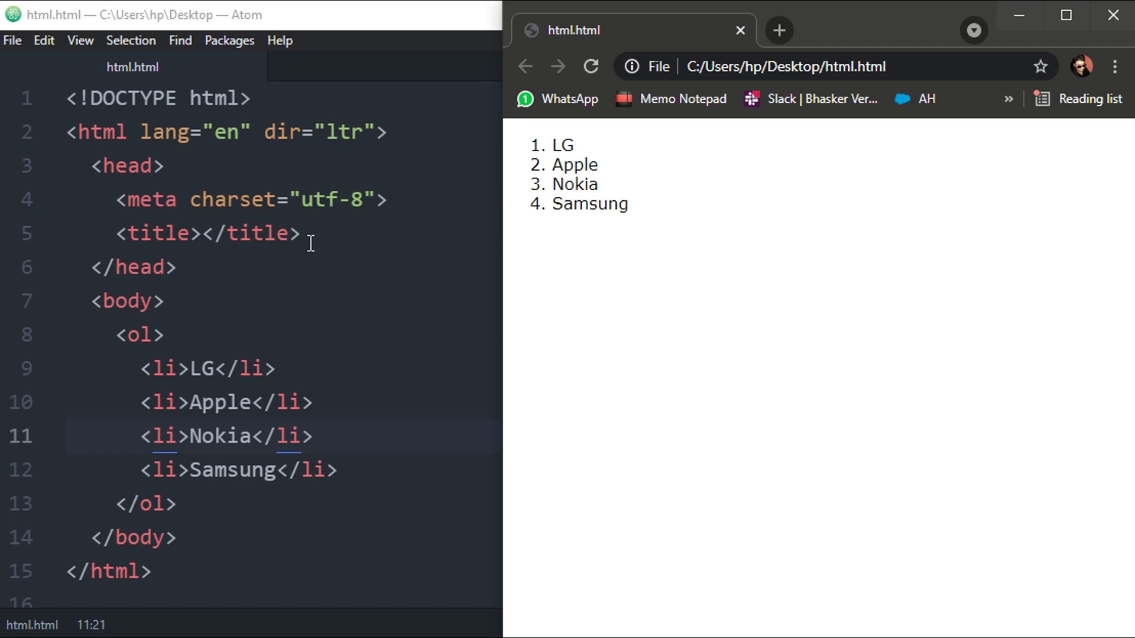
{"action": "mouse_move", "coordinate": [277, 267]}
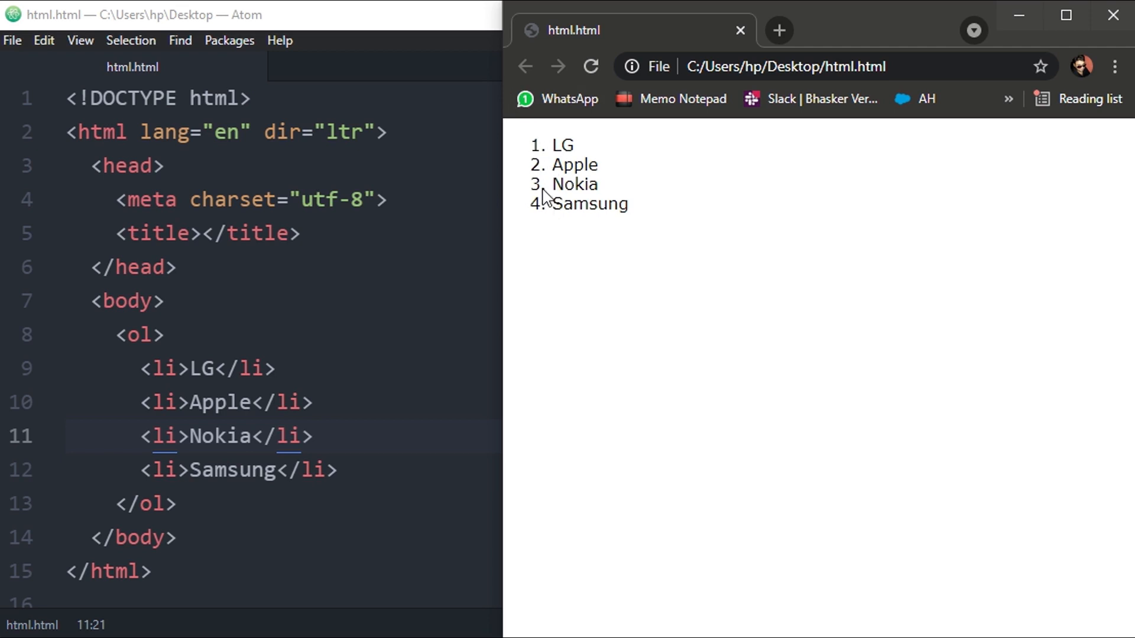
{"action": "mouse_move", "coordinate": [532, 182]}
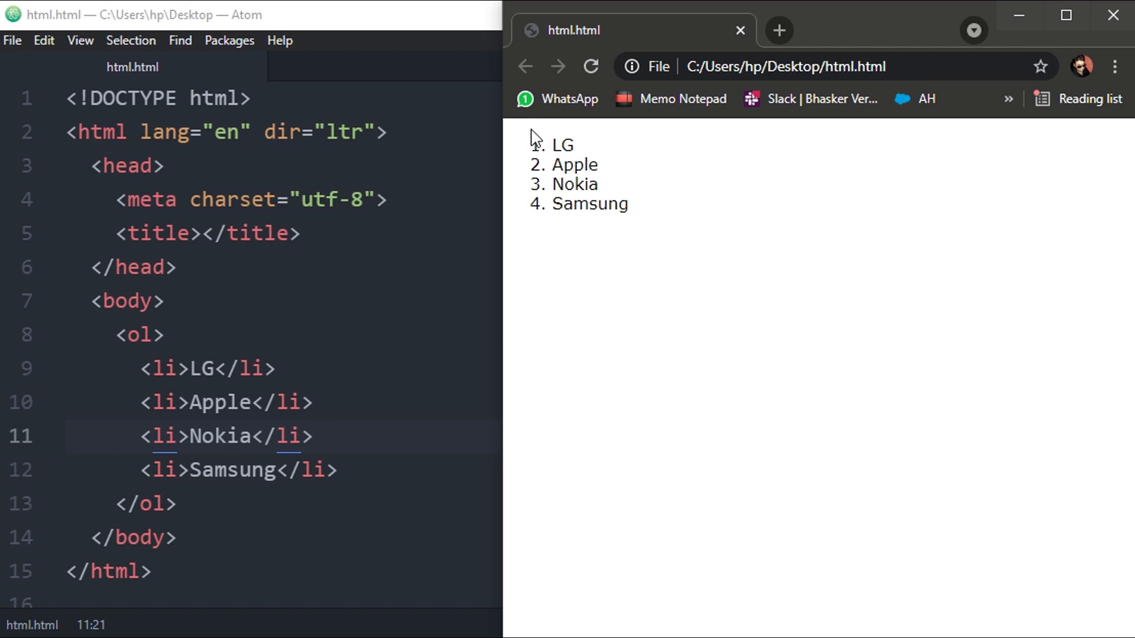
{"action": "left_click_drag", "start_coordinate": [552, 145], "coordinate": [628, 204]}
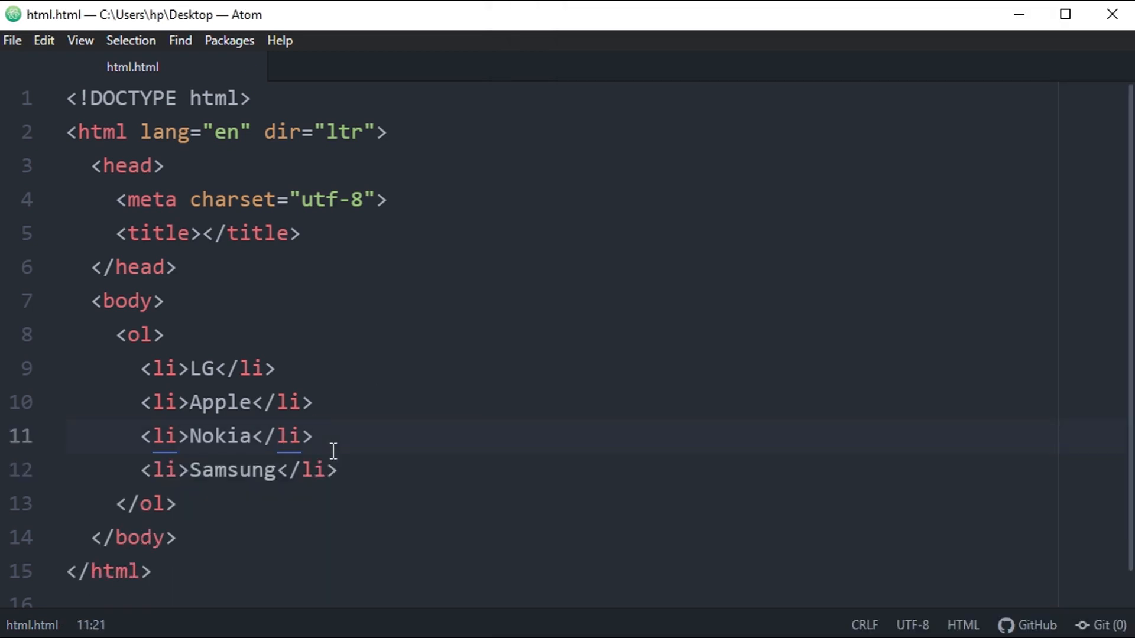
Open a nested <ol> inside the Nokia item with Mobiles as the first item.
{"action": "key", "text": "Enter"}
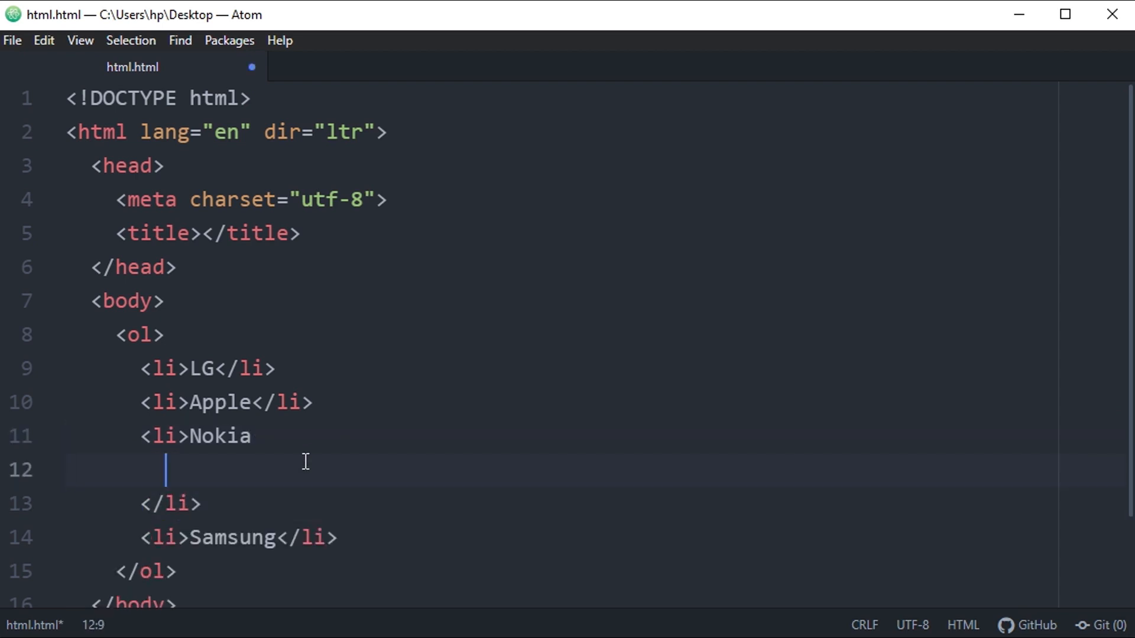
{"action": "type", "text": "<ol>"}
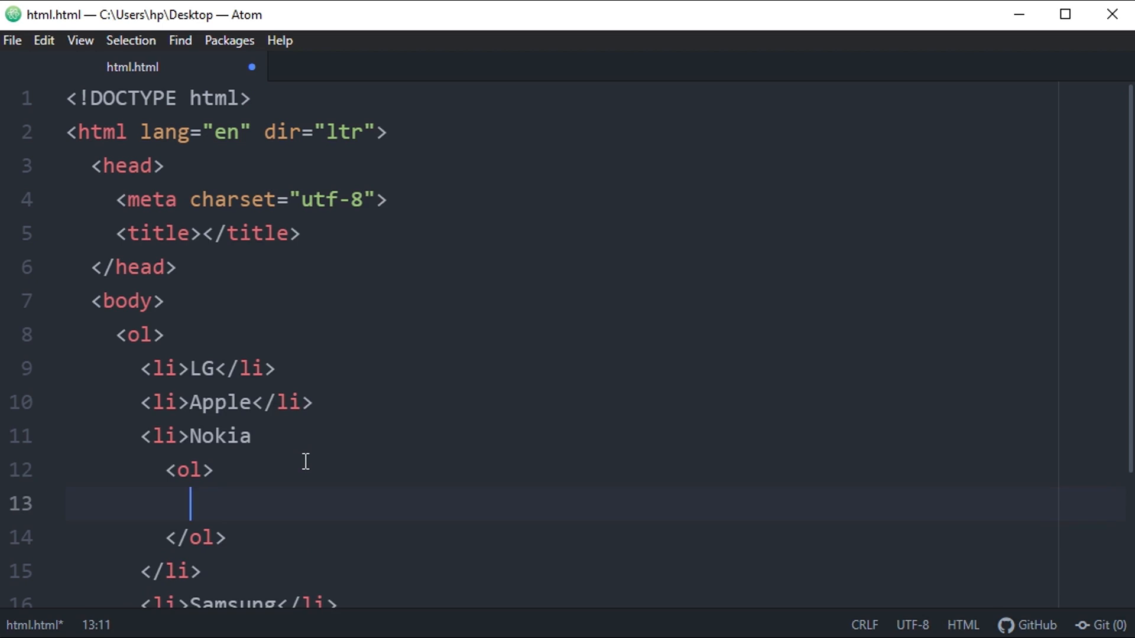
{"action": "scroll", "scroll_direction": "down", "scroll_amount": 3}
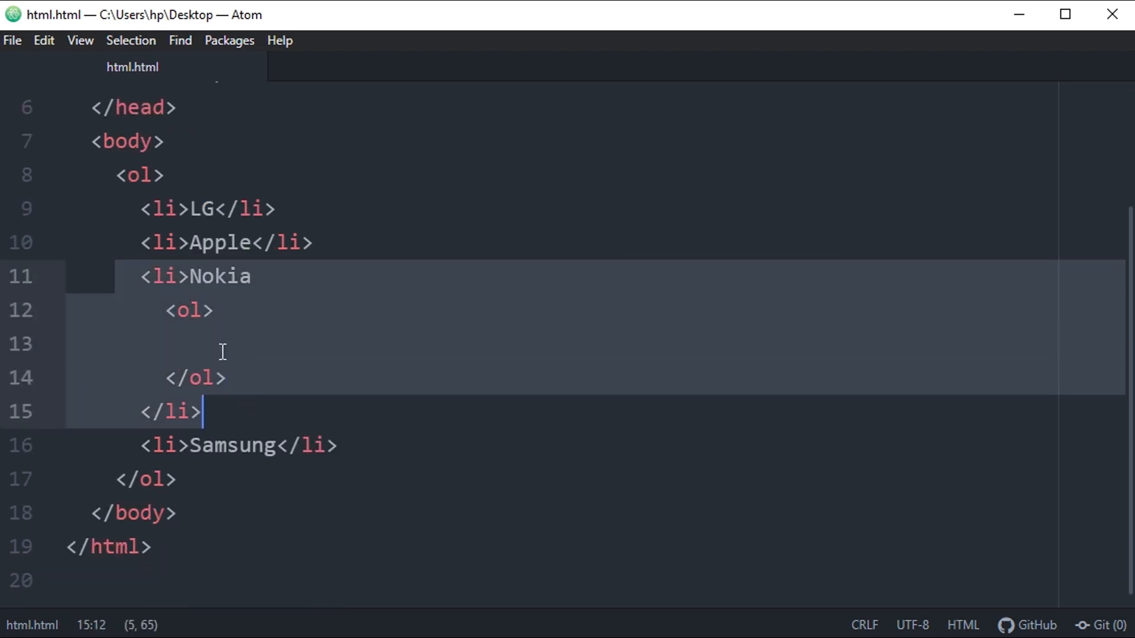
{"action": "type", "text": "li"}
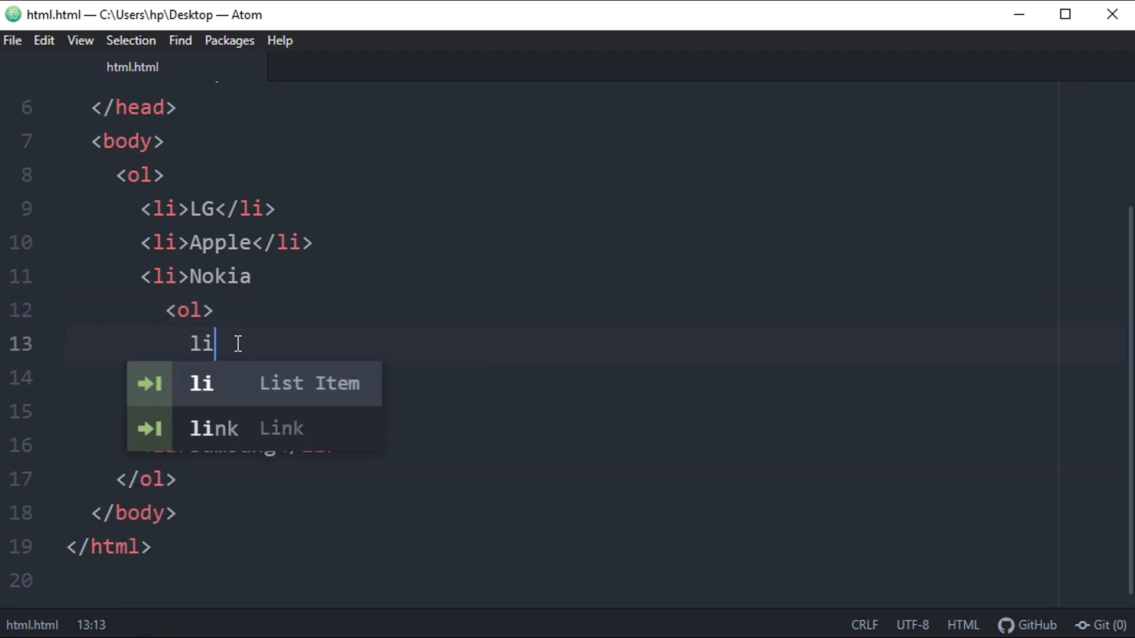
{"action": "key", "text": "Tab"}
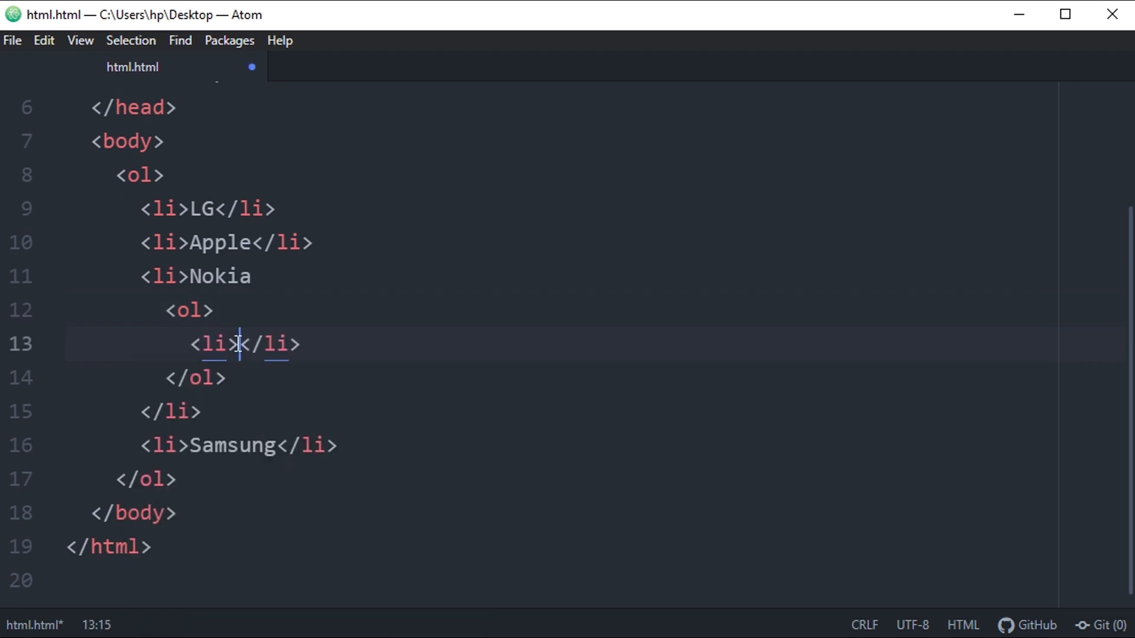
{"action": "type", "text": "Mobiles"}
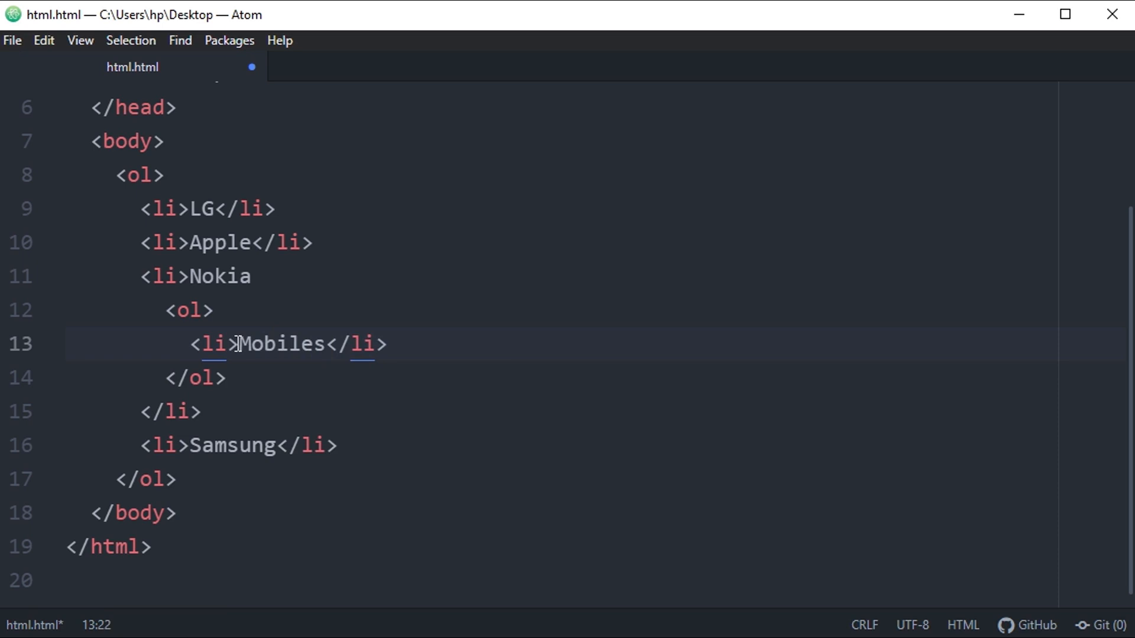
Add LED TV and LED Monitors items, then go to the misspelled 'Monotors'.
{"action": "type", "text": "LED TV</li>"}
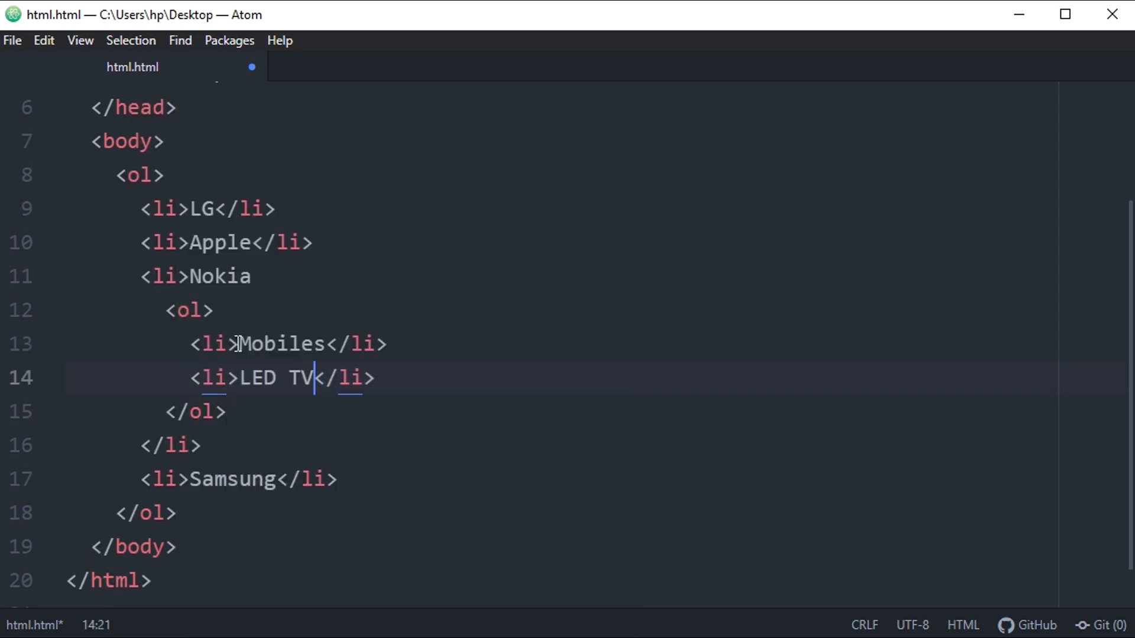
{"action": "key", "text": "enter"}
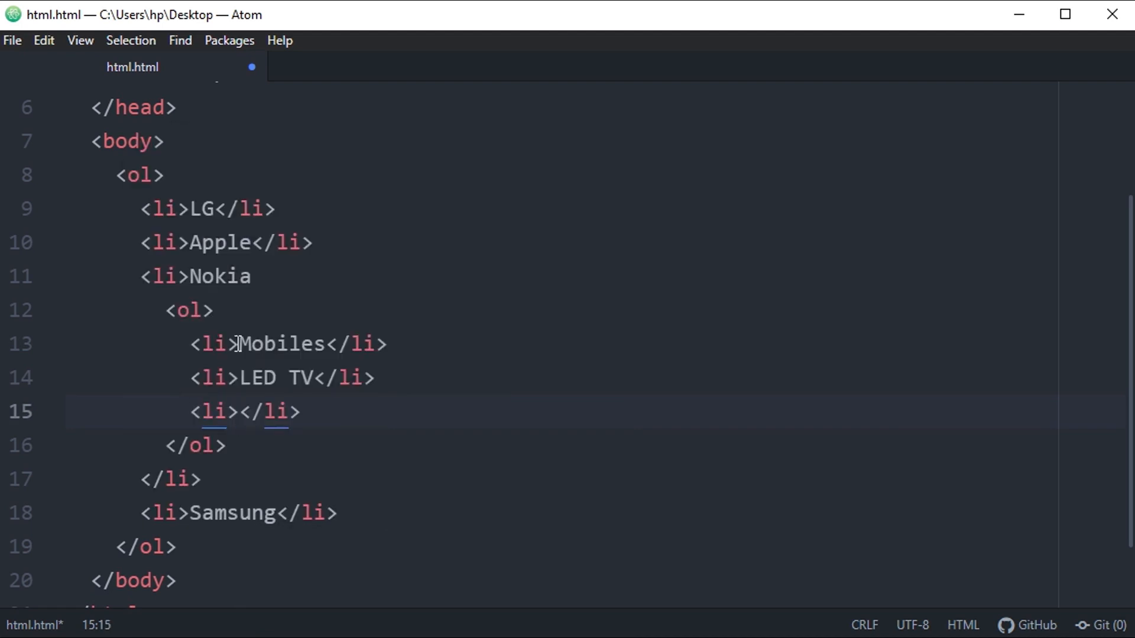
{"action": "type", "text": "LED"}
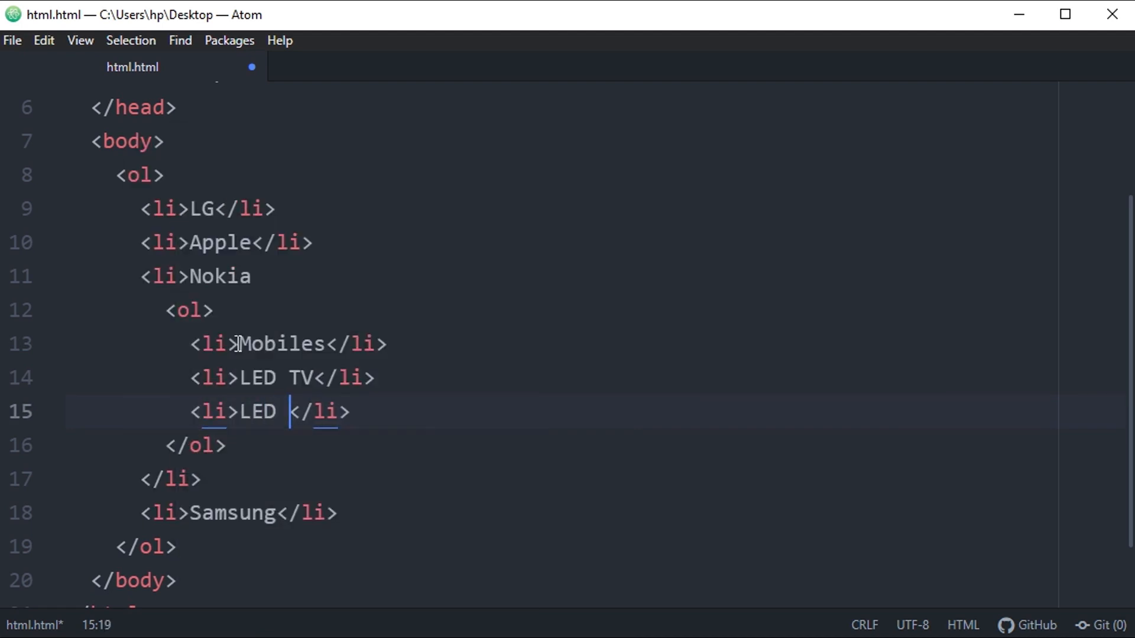
{"action": "type", "text": "Monotors"}
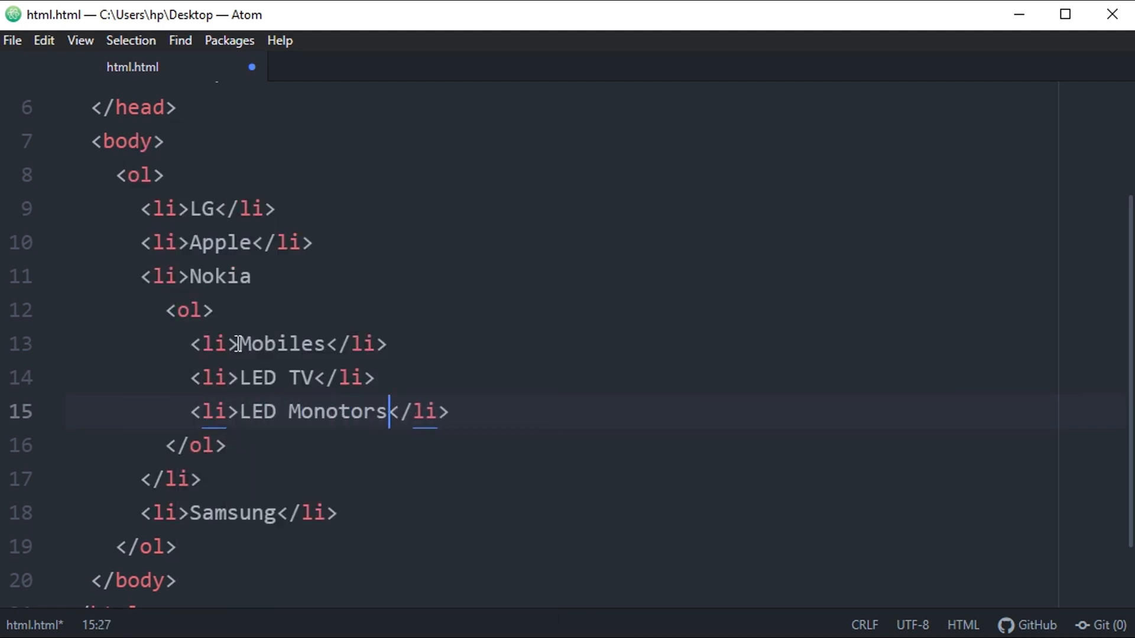
{"action": "left_click", "coordinate": [190, 446]}
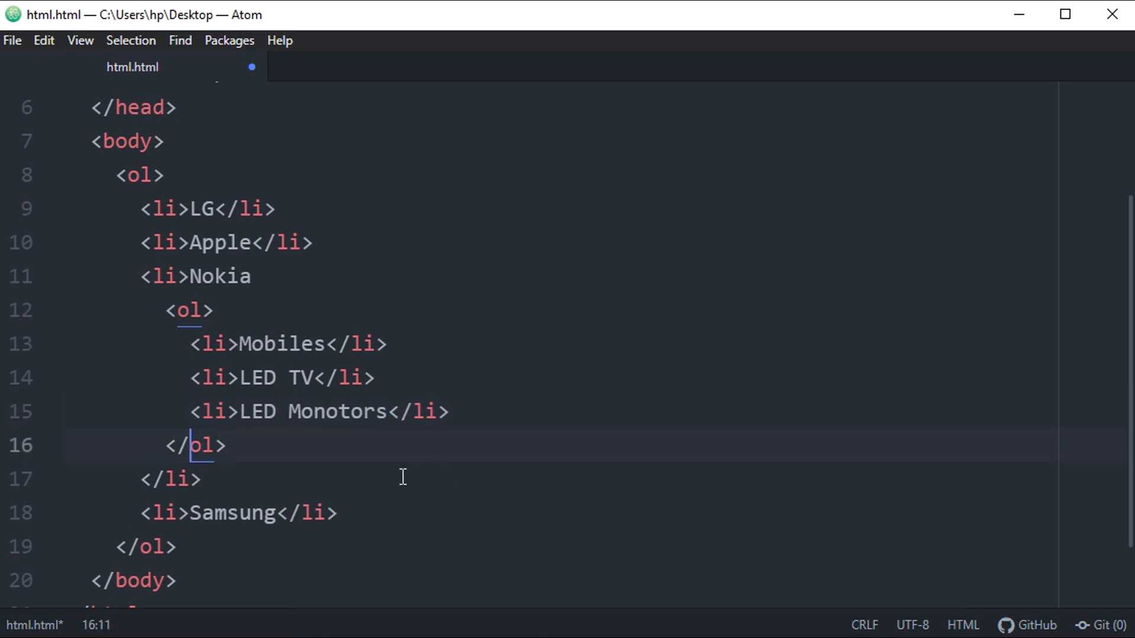
{"action": "left_click", "coordinate": [336, 411]}
{"action": "type", "text": "i"}
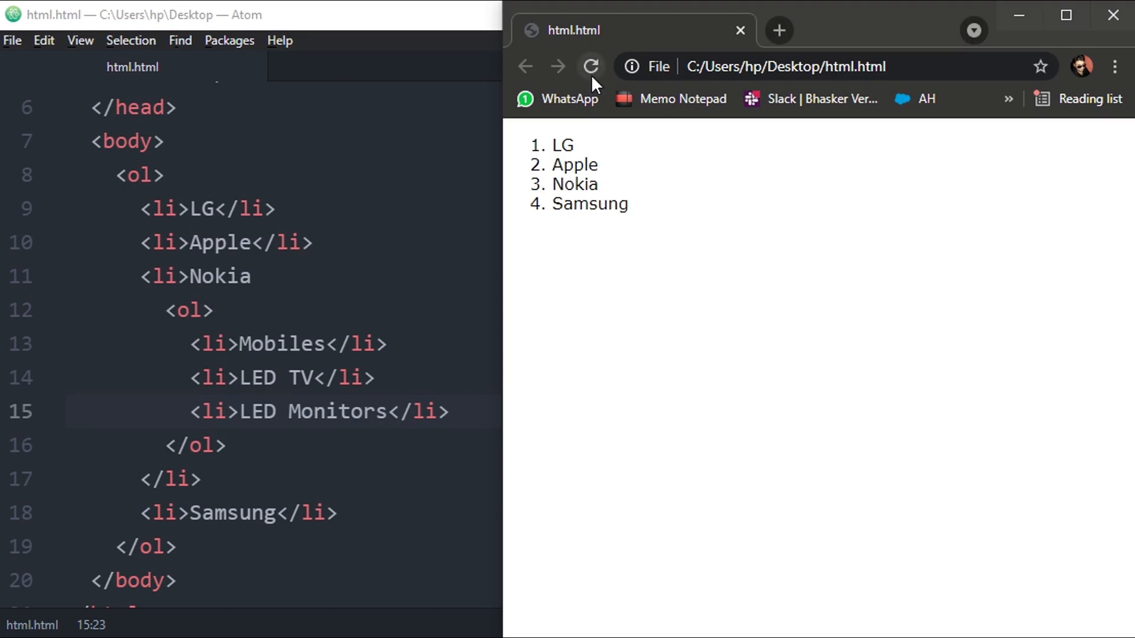
Reload Chrome and highlight the Mobiles, LED TV and LED Monitors sublist under Nokia.
{"action": "left_click", "coordinate": [591, 67]}
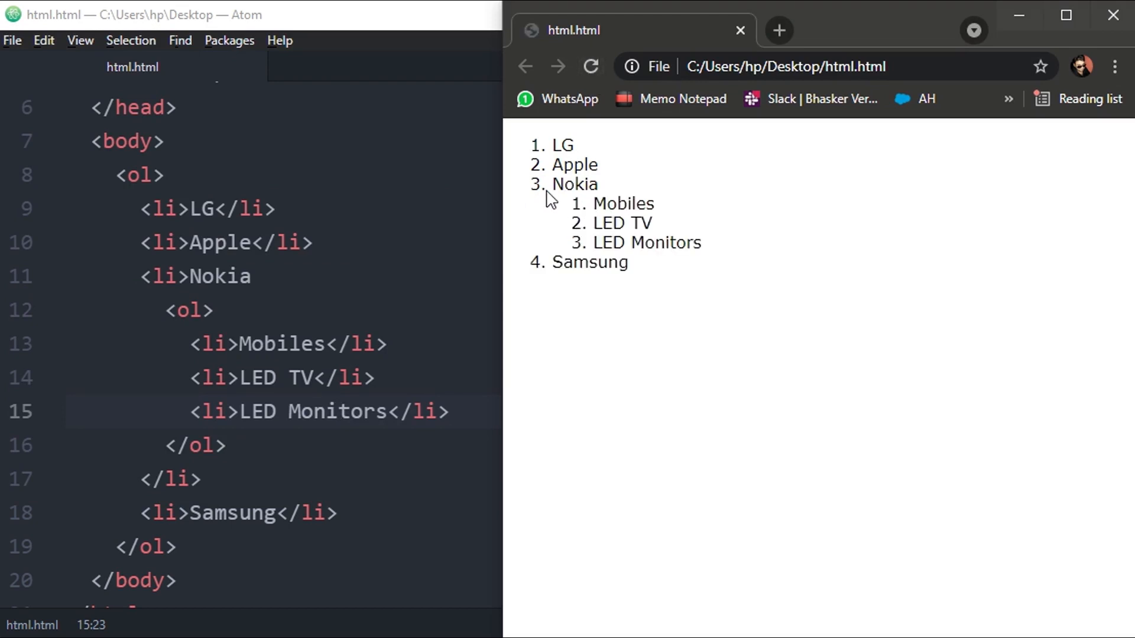
{"action": "mouse_move", "coordinate": [570, 209]}
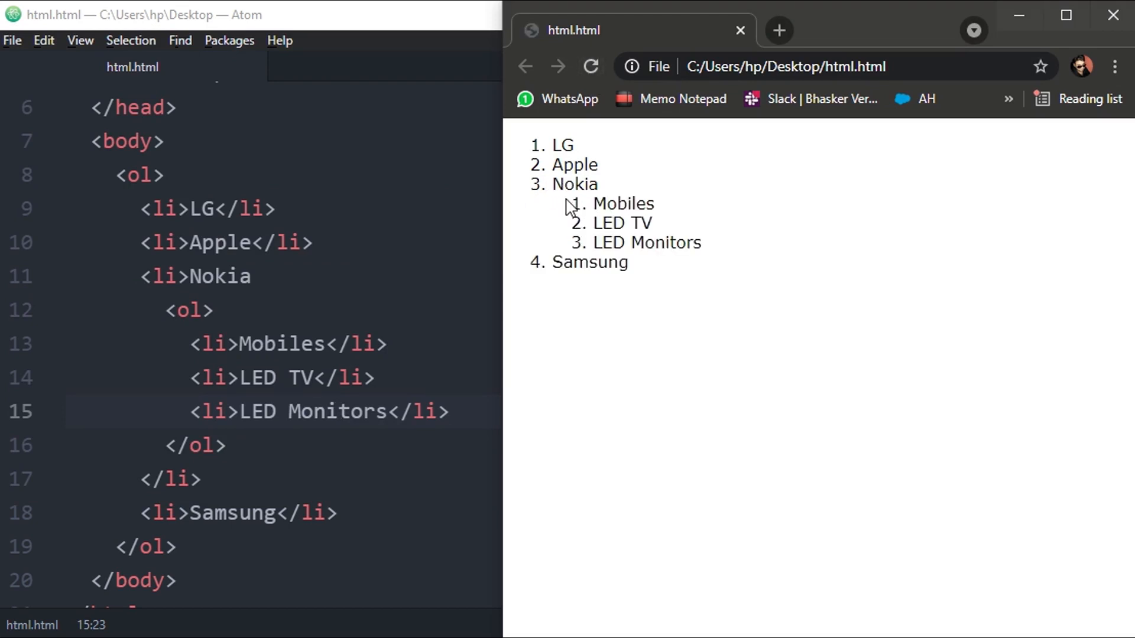
{"action": "mouse_move", "coordinate": [535, 187]}
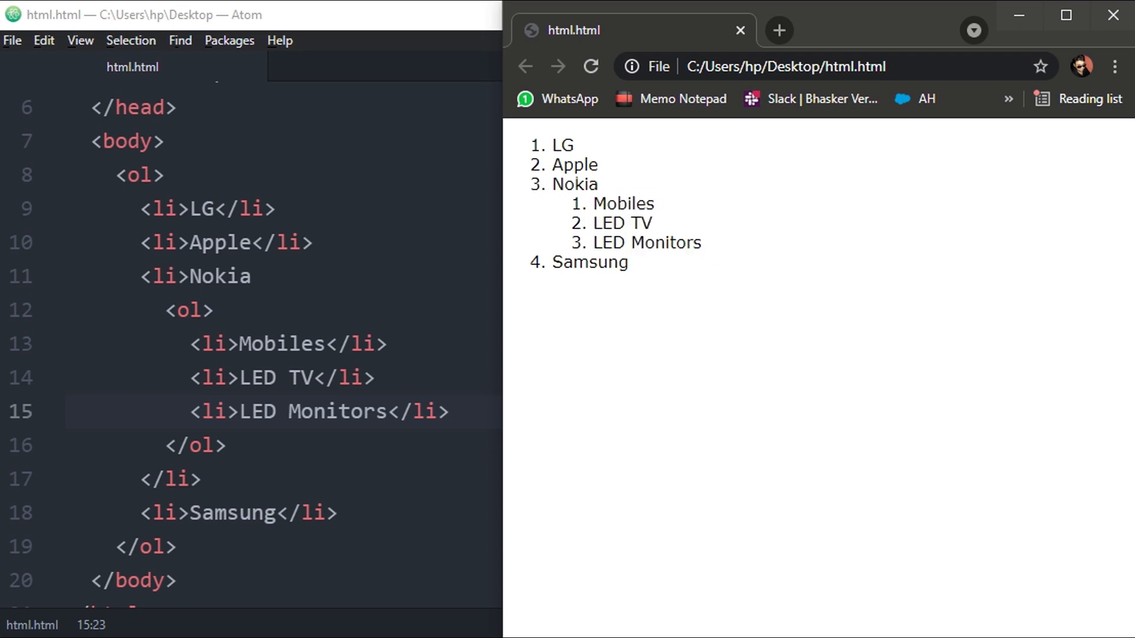
{"action": "left_click_drag", "start_coordinate": [592, 204], "coordinate": [652, 224]}
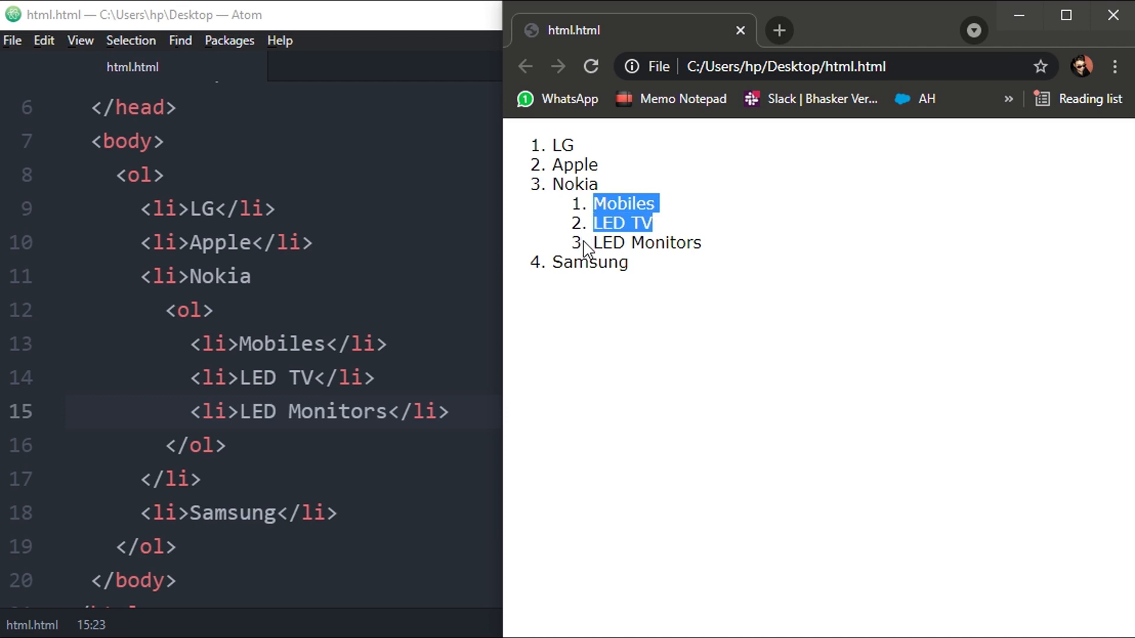
{"action": "left_click_drag", "start_coordinate": [593, 242], "coordinate": [700, 243]}
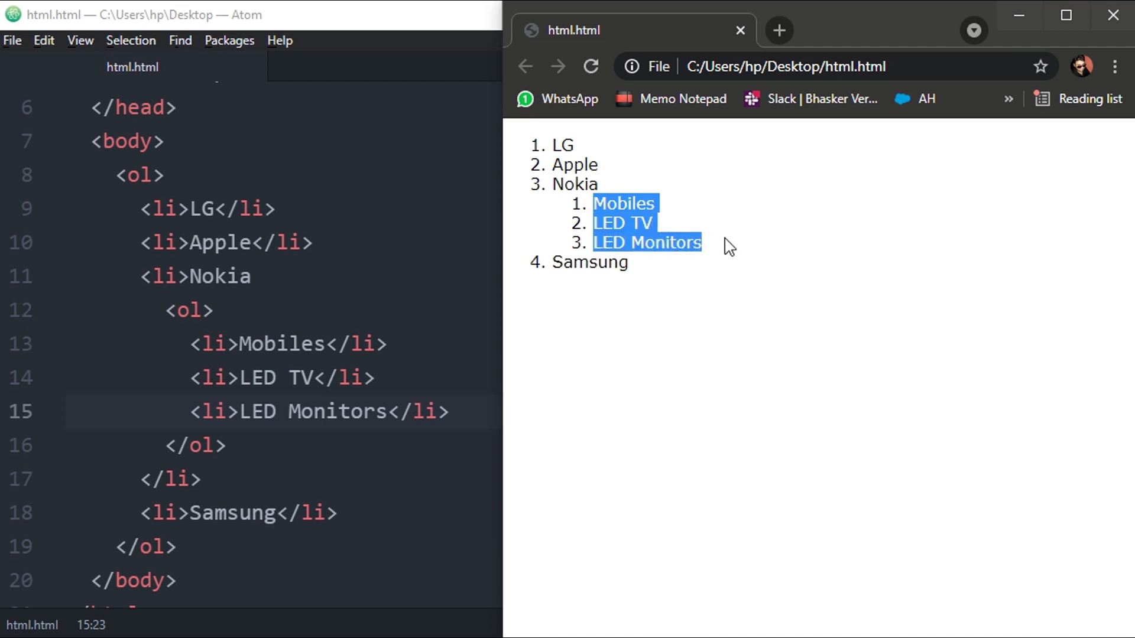